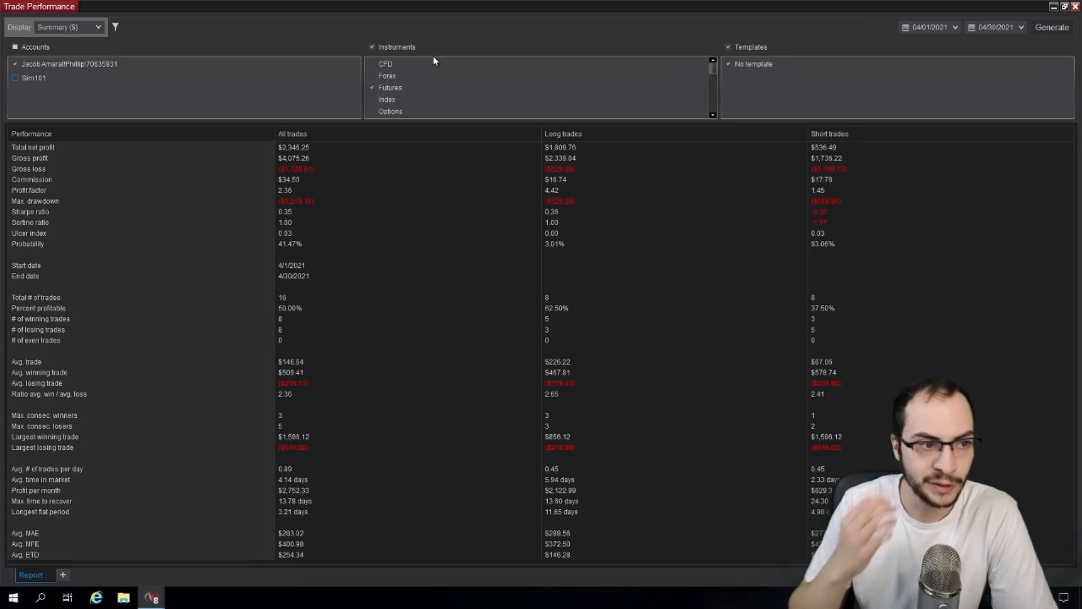
{"action": "mouse_move", "coordinate": [568, 97]}
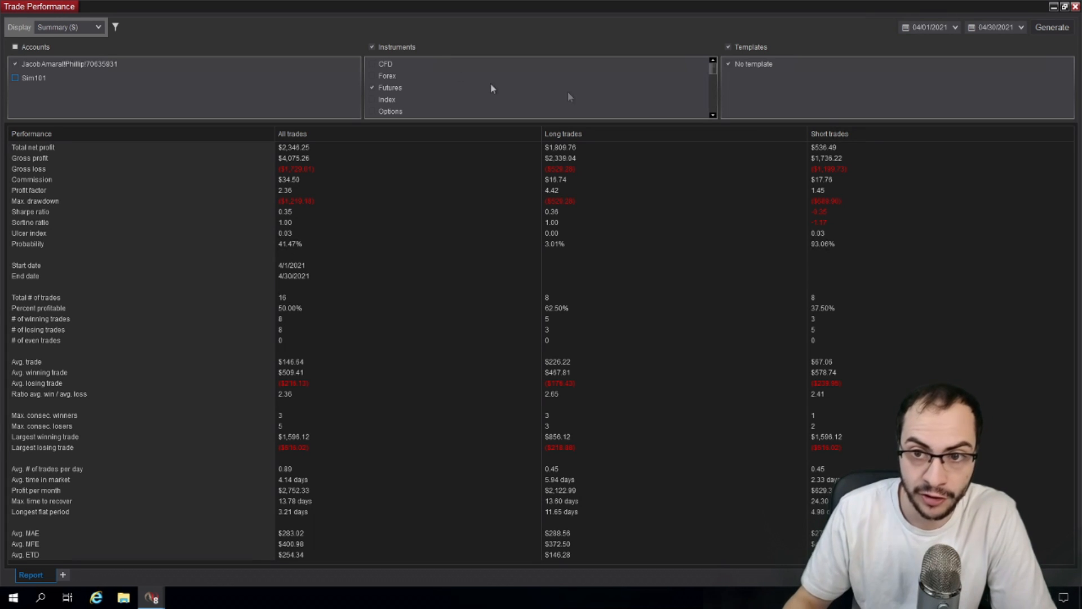
{"action": "mouse_move", "coordinate": [918, 35]}
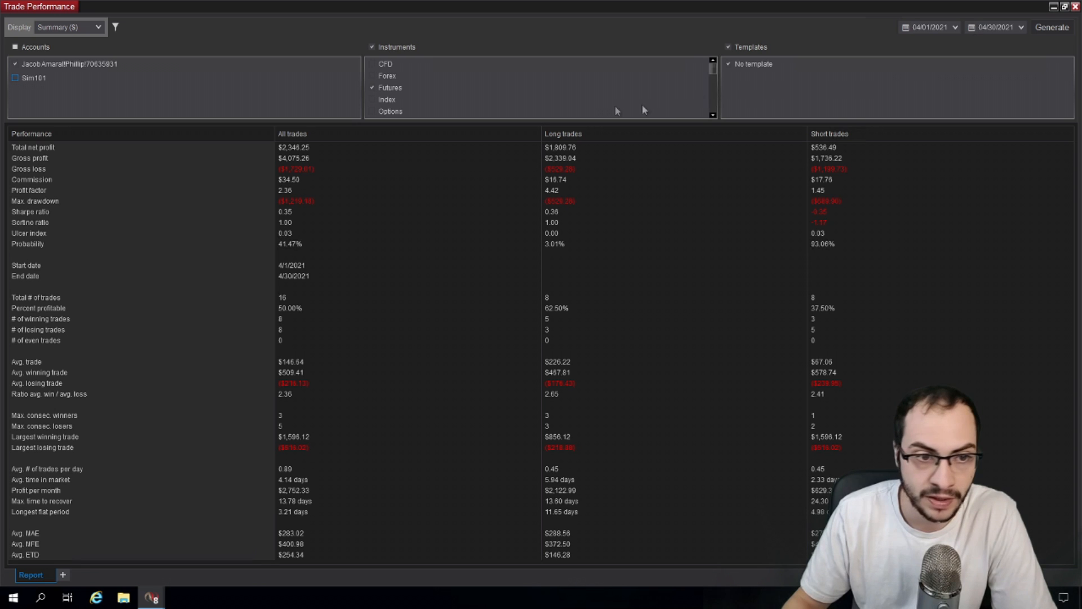
{"action": "mouse_move", "coordinate": [27, 68]}
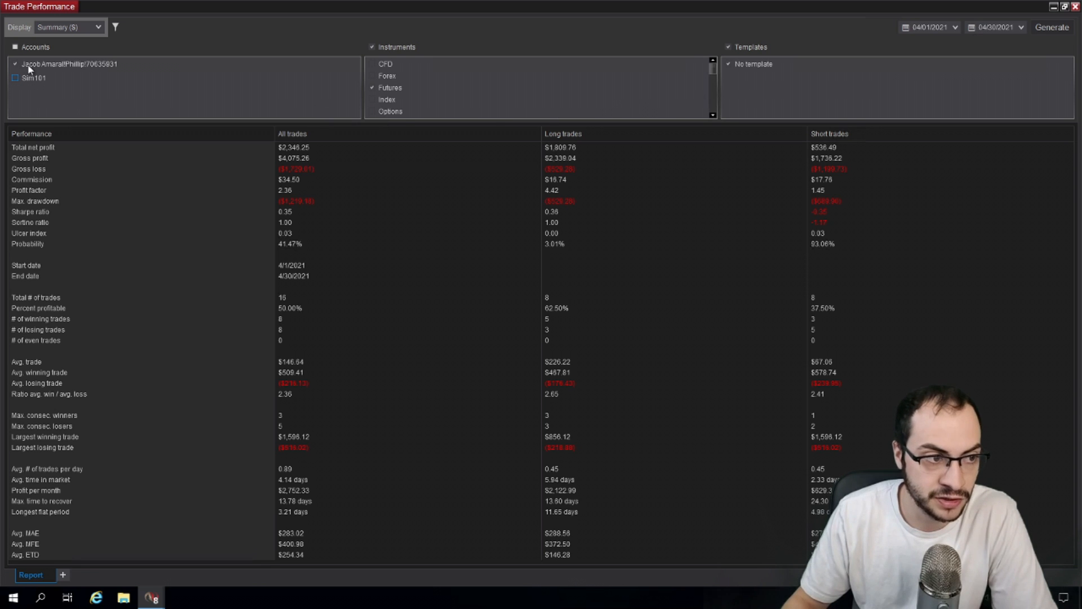
{"action": "mouse_move", "coordinate": [94, 68]}
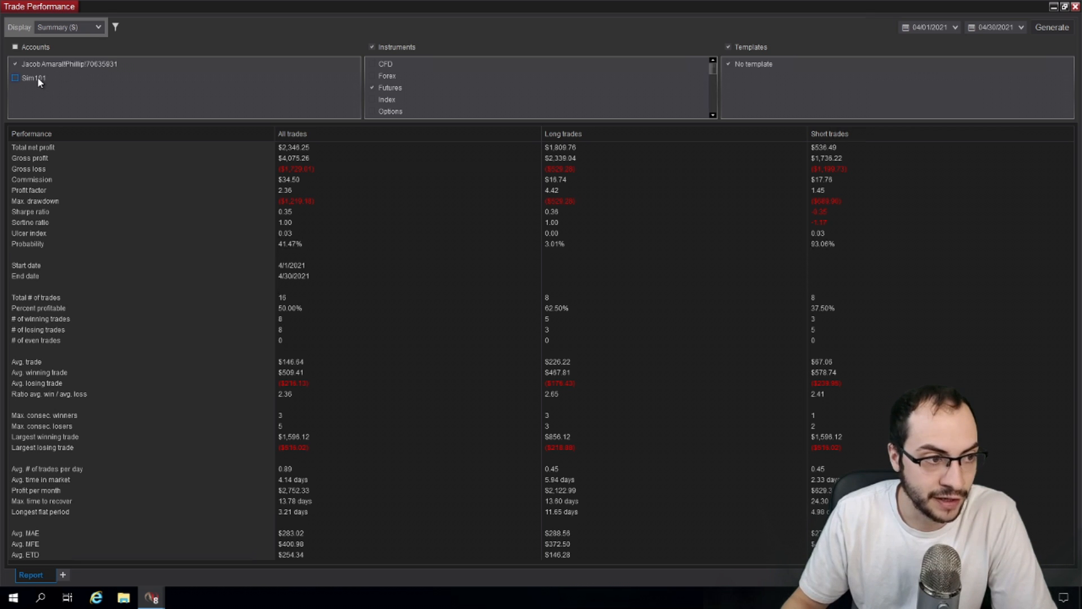
{"action": "left_click", "coordinate": [14, 78]}
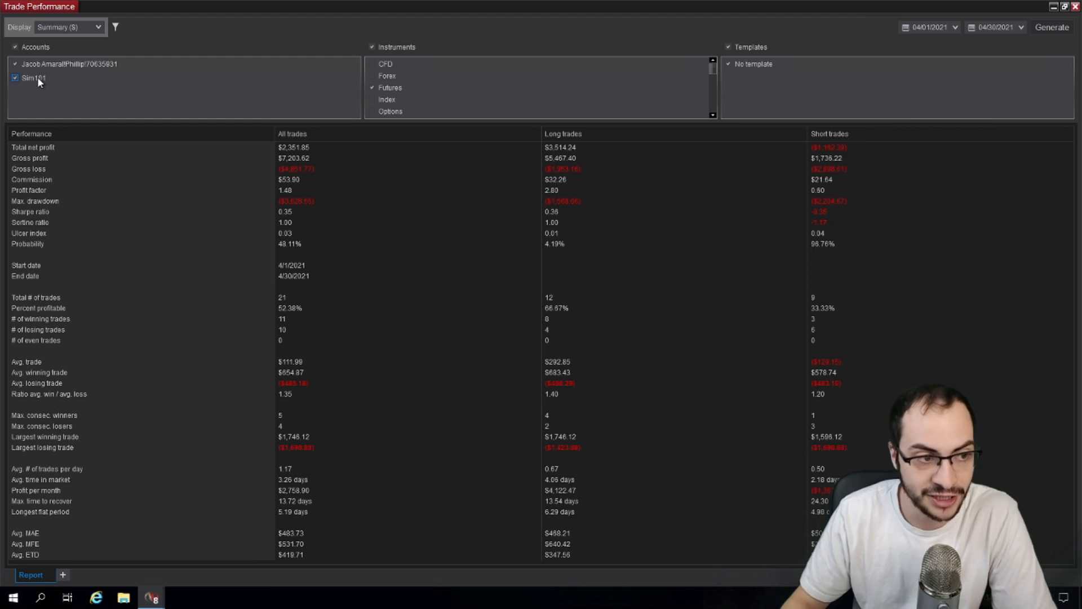
{"action": "left_click", "coordinate": [15, 78]}
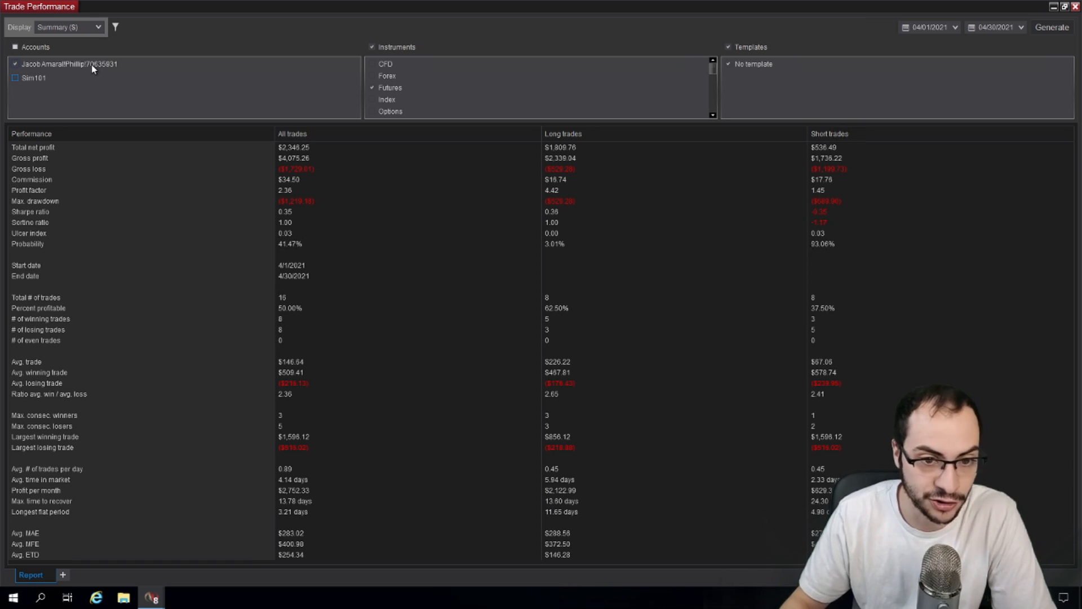
{"action": "mouse_move", "coordinate": [283, 152]}
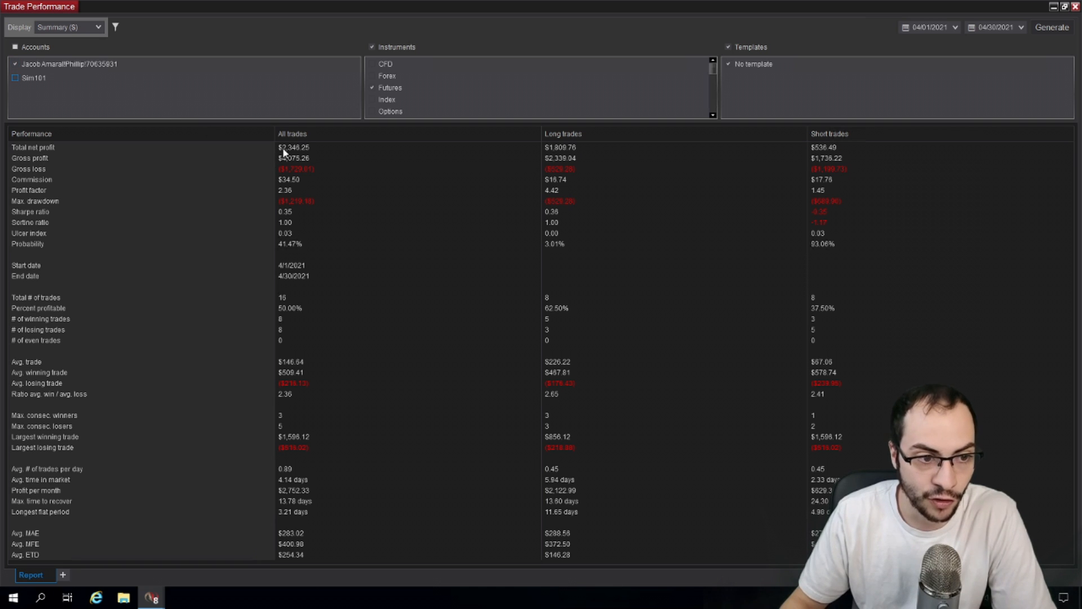
{"action": "mouse_move", "coordinate": [284, 112]}
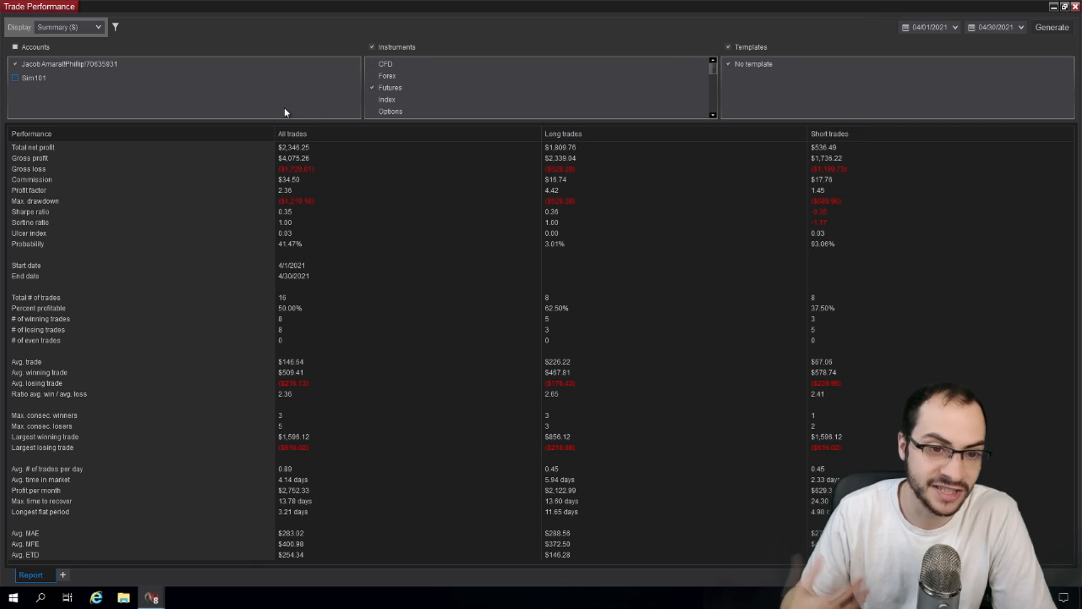
{"action": "mouse_move", "coordinate": [288, 131]}
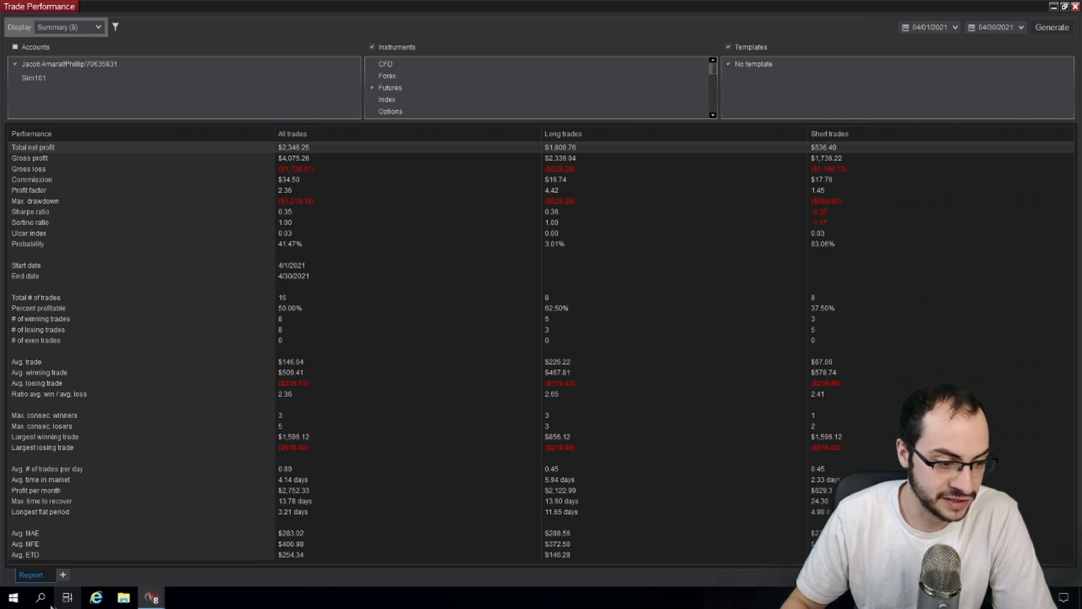
{"action": "left_click", "coordinate": [40, 597]}
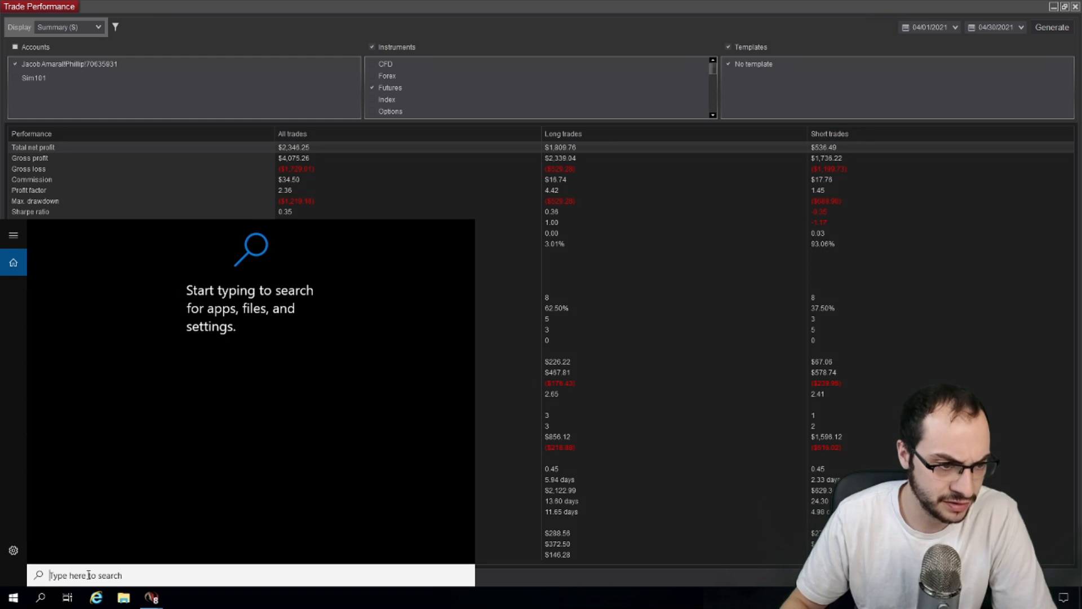
{"action": "type", "text": "calculator"}
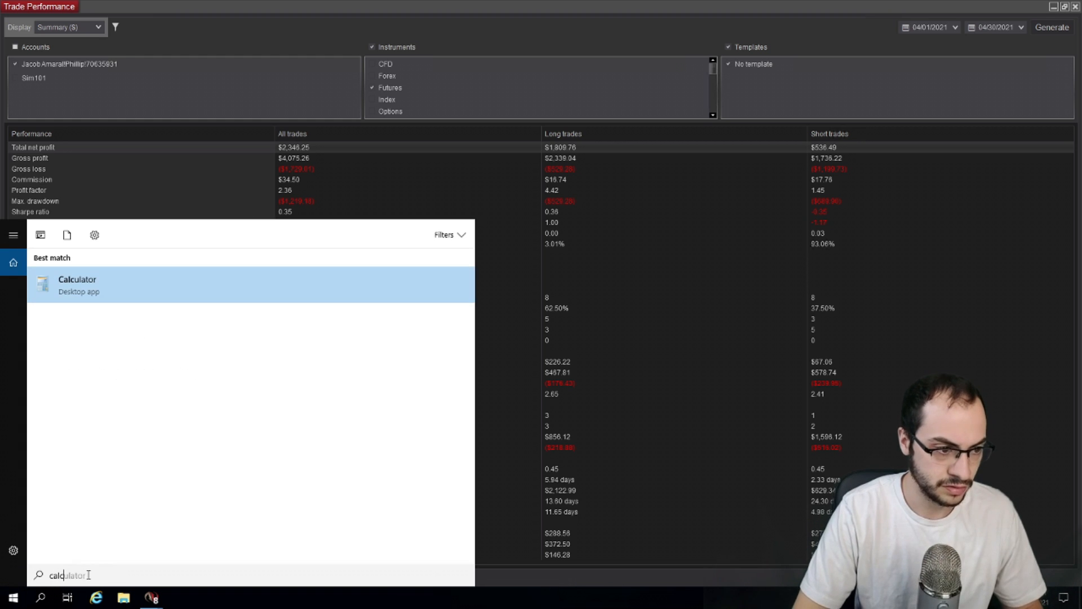
{"action": "left_click", "coordinate": [78, 285]}
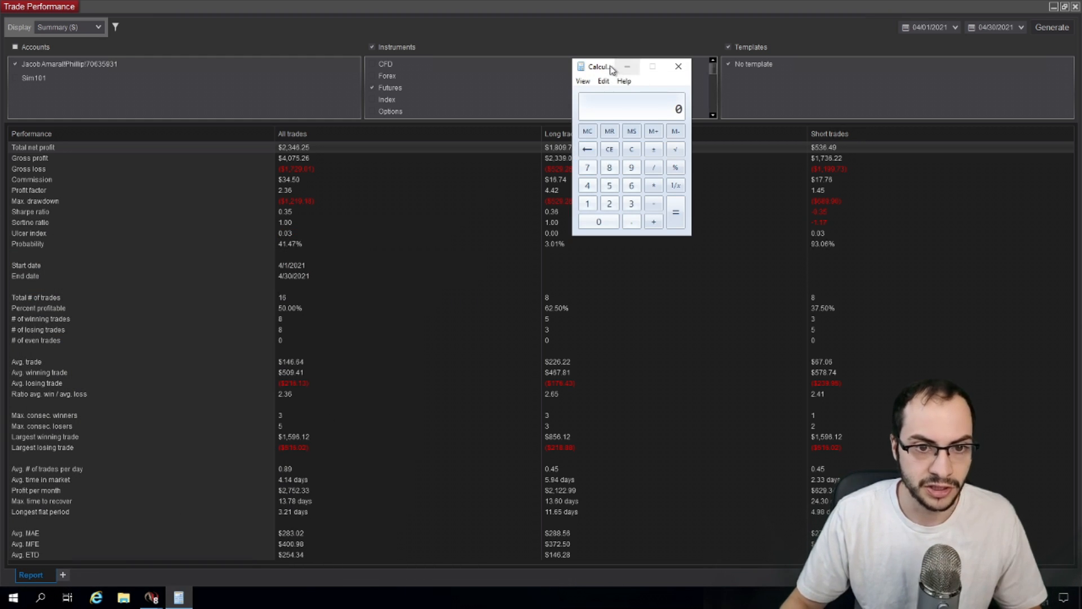
{"action": "left_click_drag", "start_coordinate": [610, 67], "coordinate": [579, 113]}
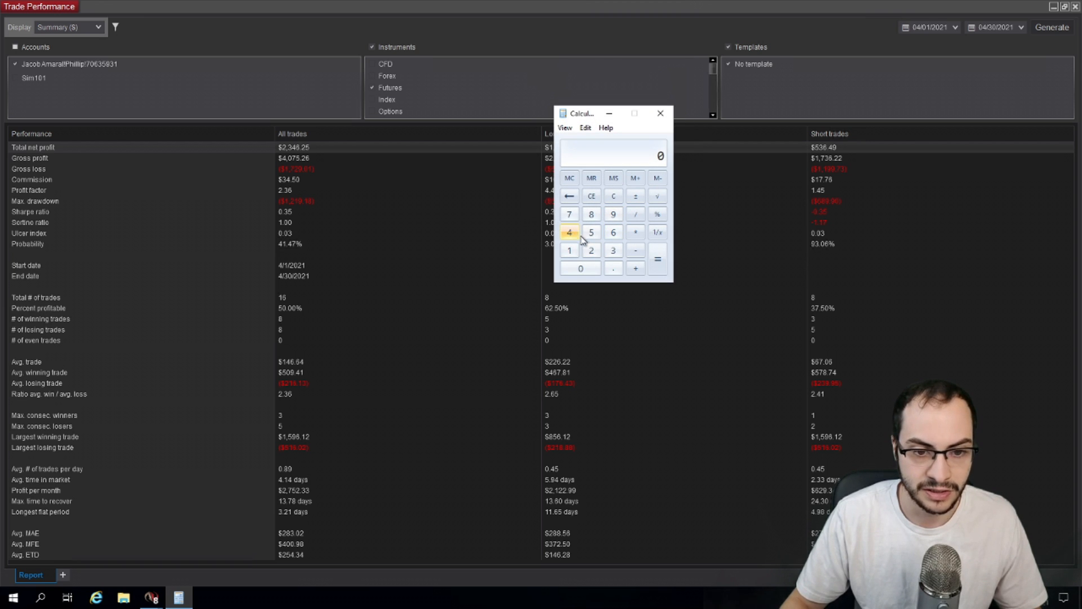
{"action": "left_click", "coordinate": [590, 250]}
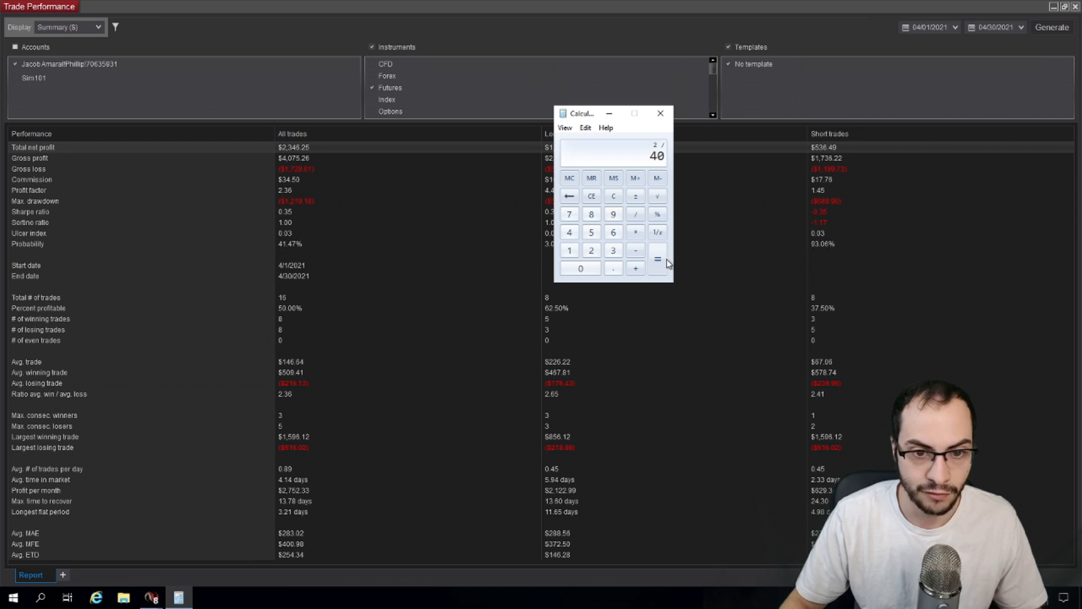
{"action": "left_click", "coordinate": [635, 231]}
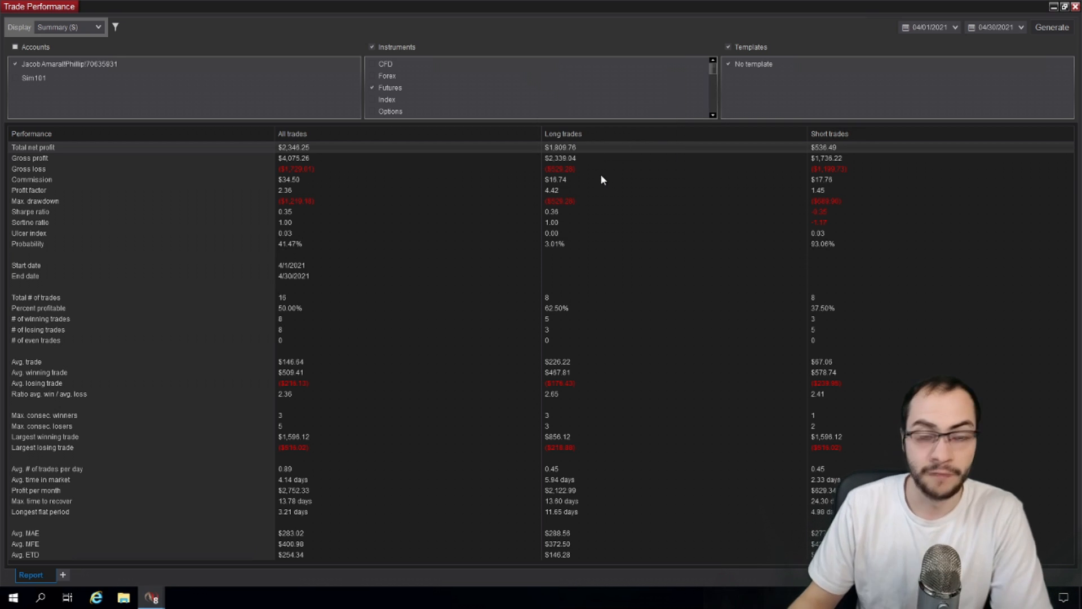
{"action": "mouse_move", "coordinate": [340, 178]}
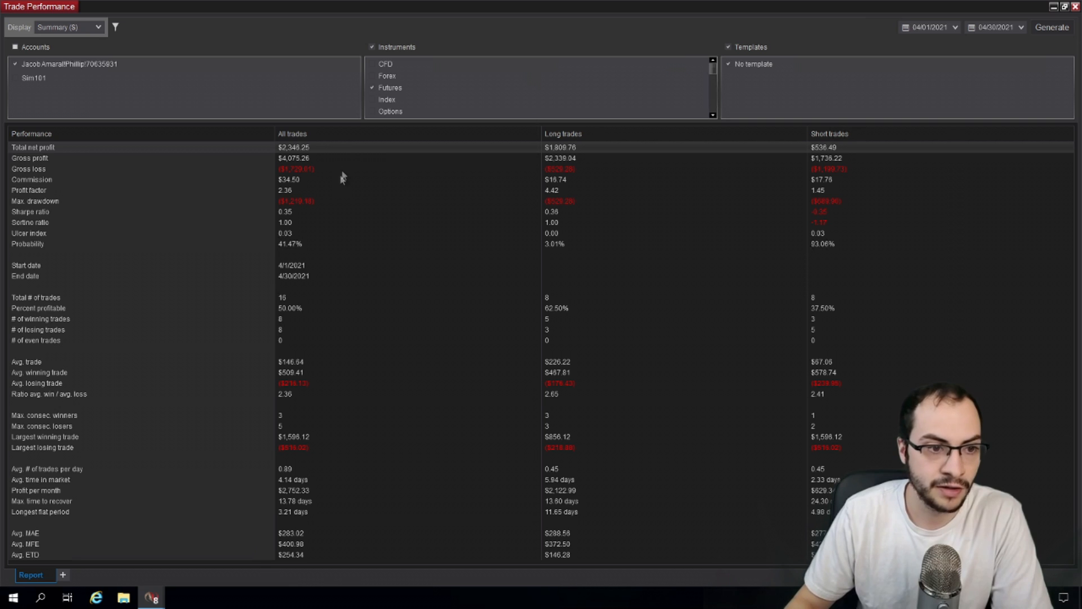
{"action": "mouse_move", "coordinate": [358, 149]}
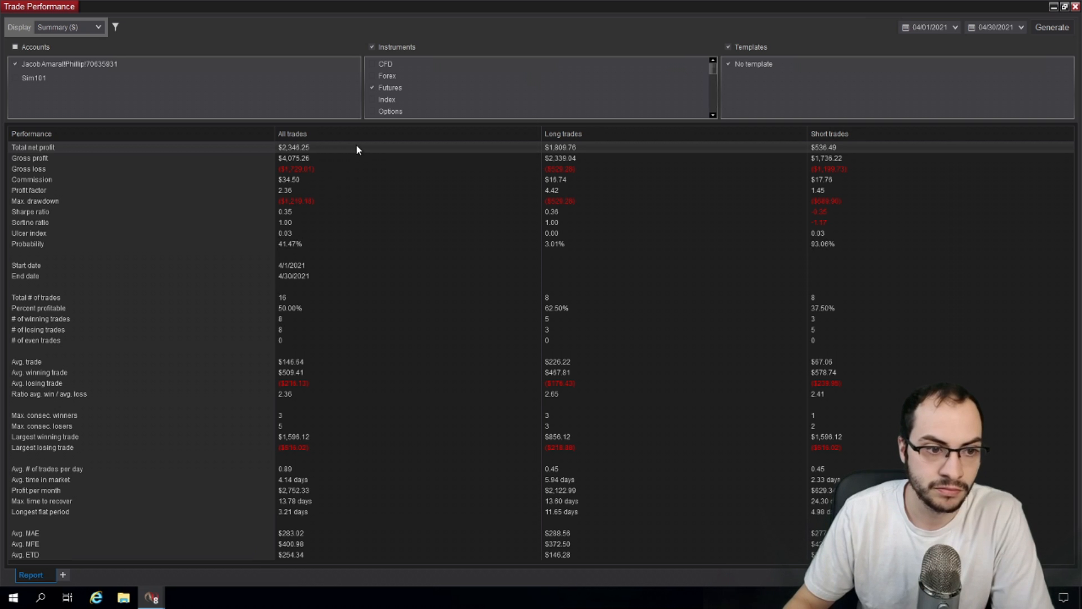
{"action": "mouse_move", "coordinate": [329, 147]}
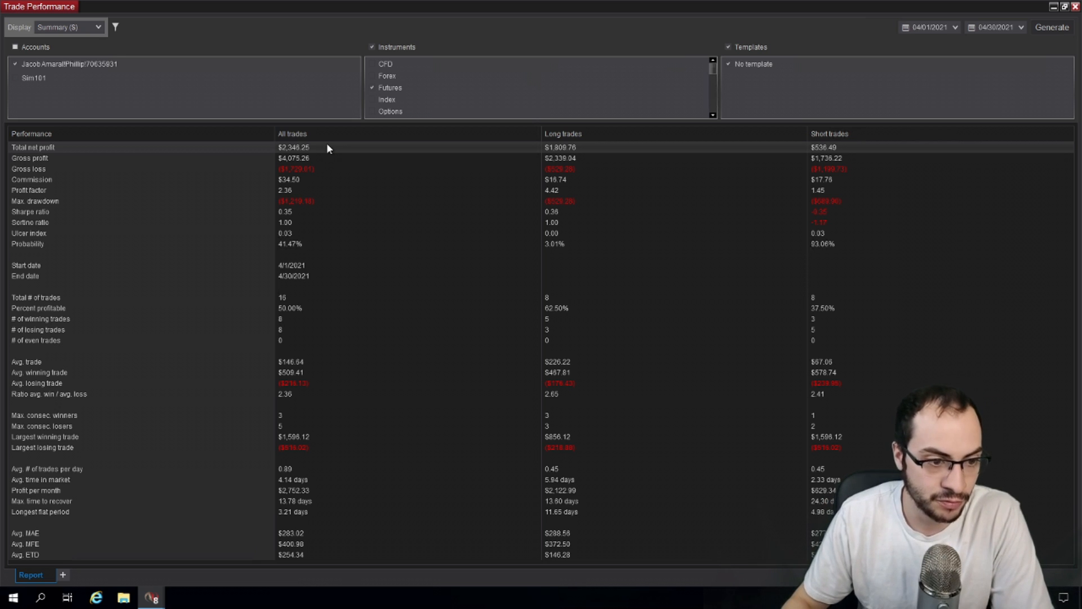
{"action": "mouse_move", "coordinate": [290, 193]}
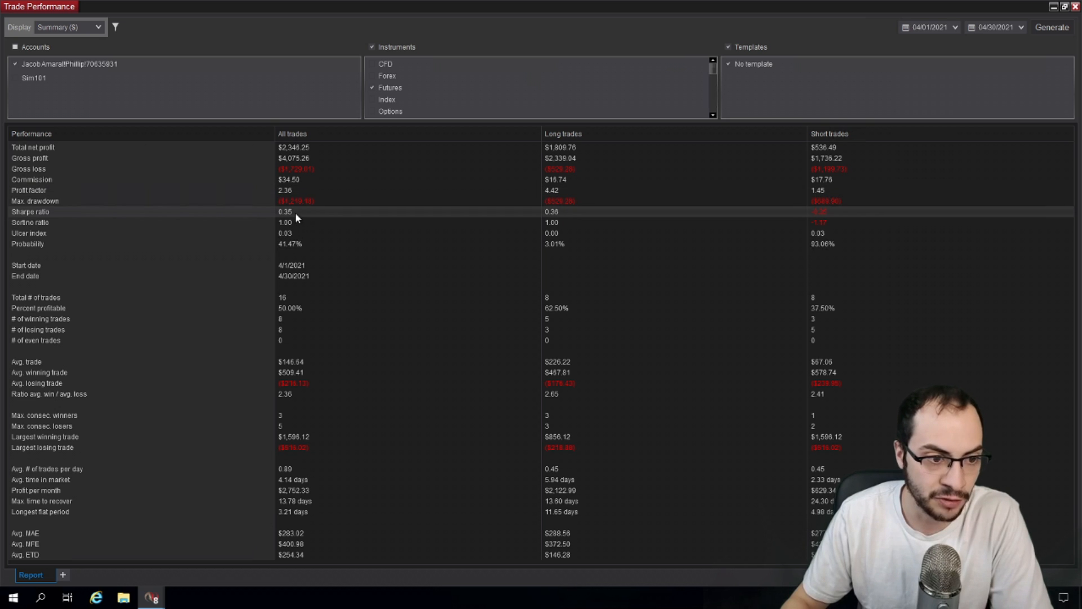
{"action": "mouse_move", "coordinate": [271, 205]}
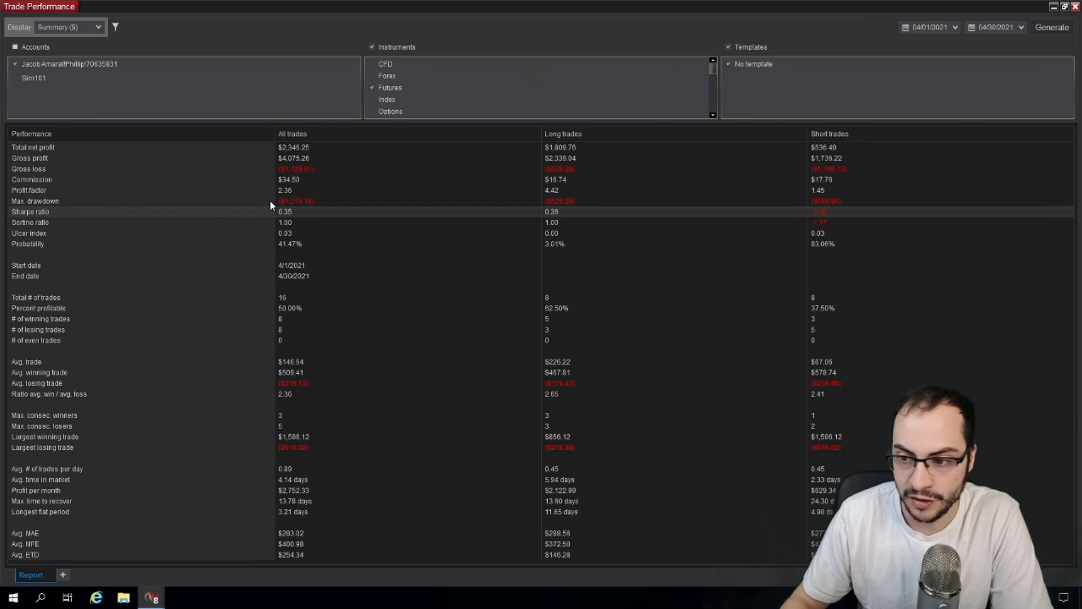
{"action": "mouse_move", "coordinate": [286, 217]}
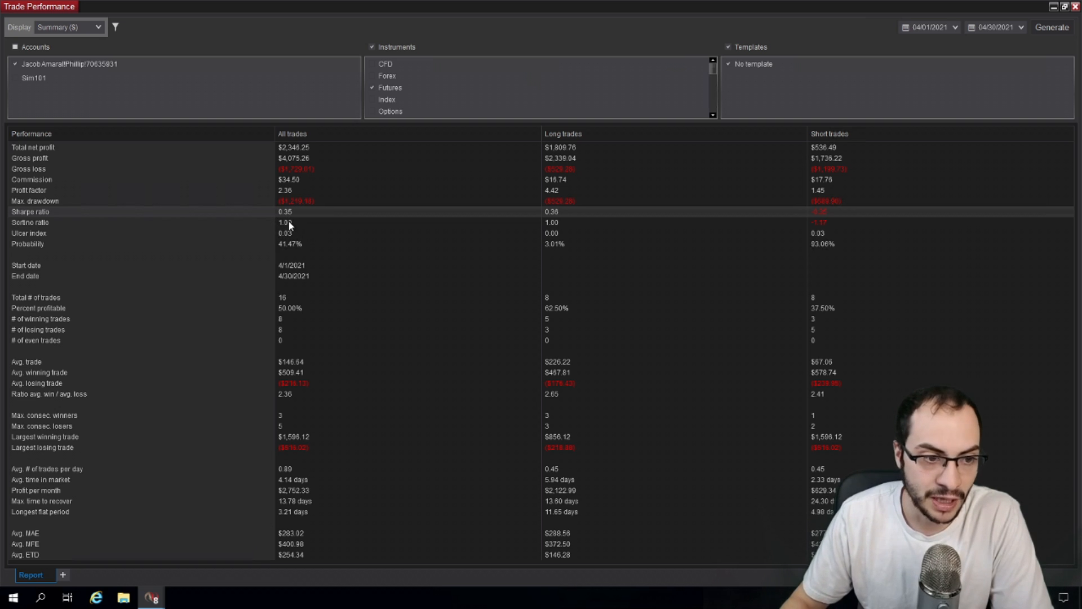
{"action": "mouse_move", "coordinate": [276, 213]}
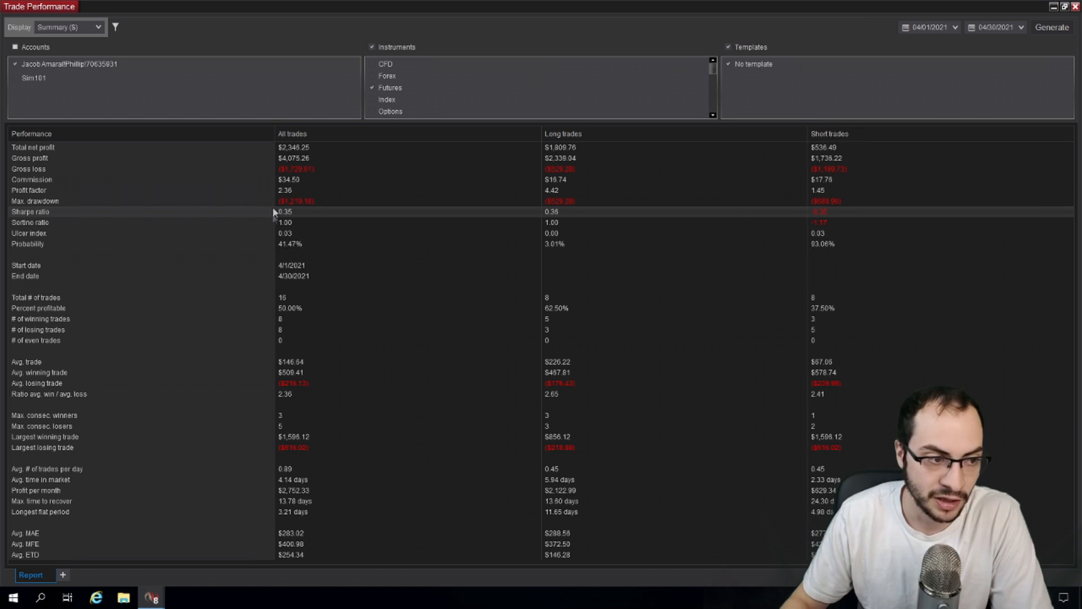
{"action": "mouse_move", "coordinate": [298, 213]}
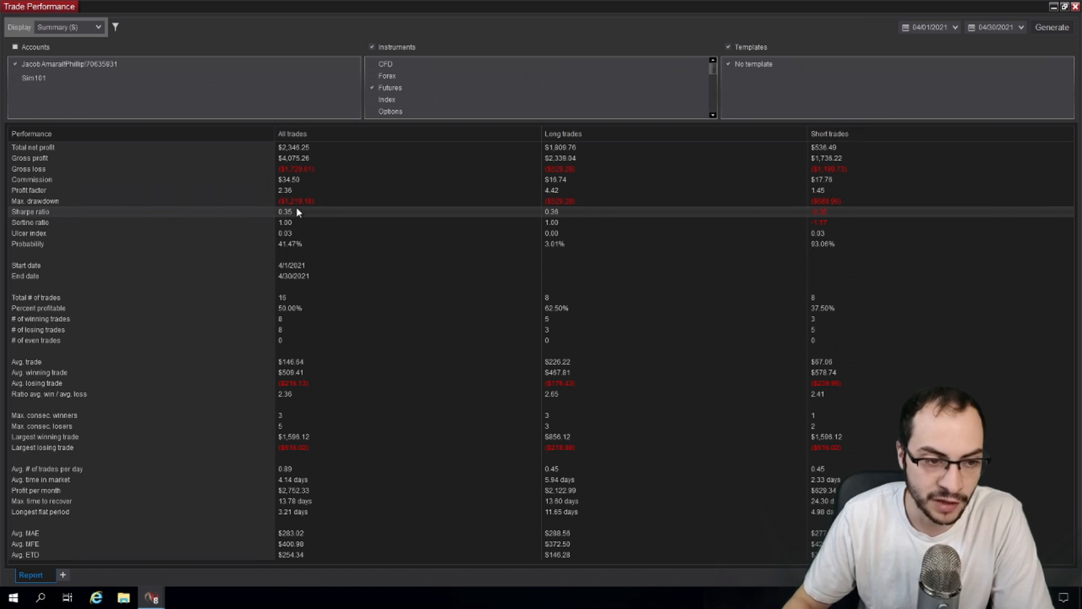
{"action": "mouse_move", "coordinate": [307, 233]}
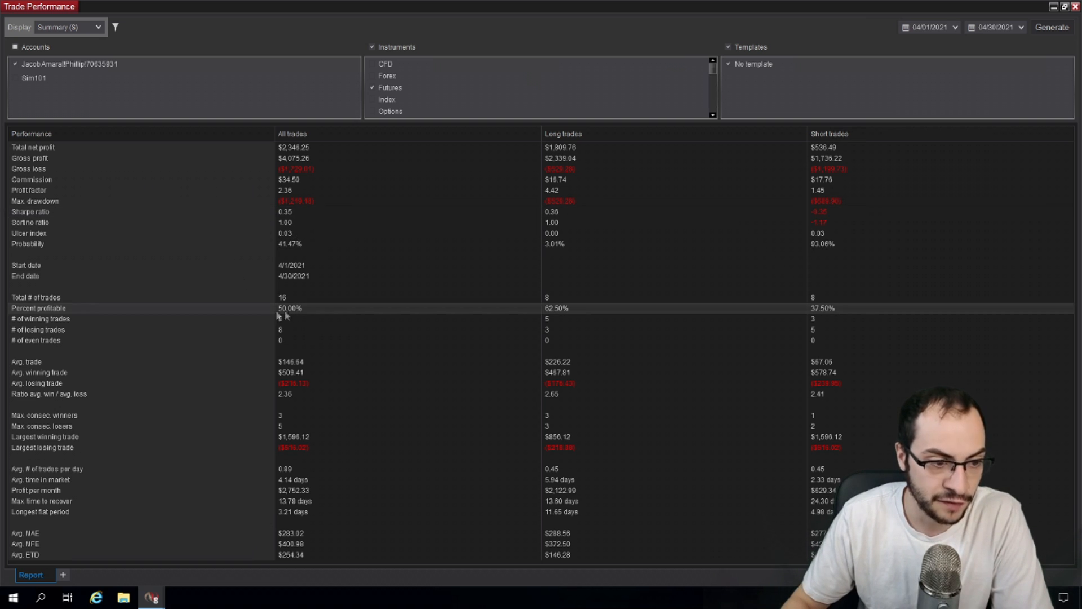
{"action": "mouse_move", "coordinate": [286, 329]}
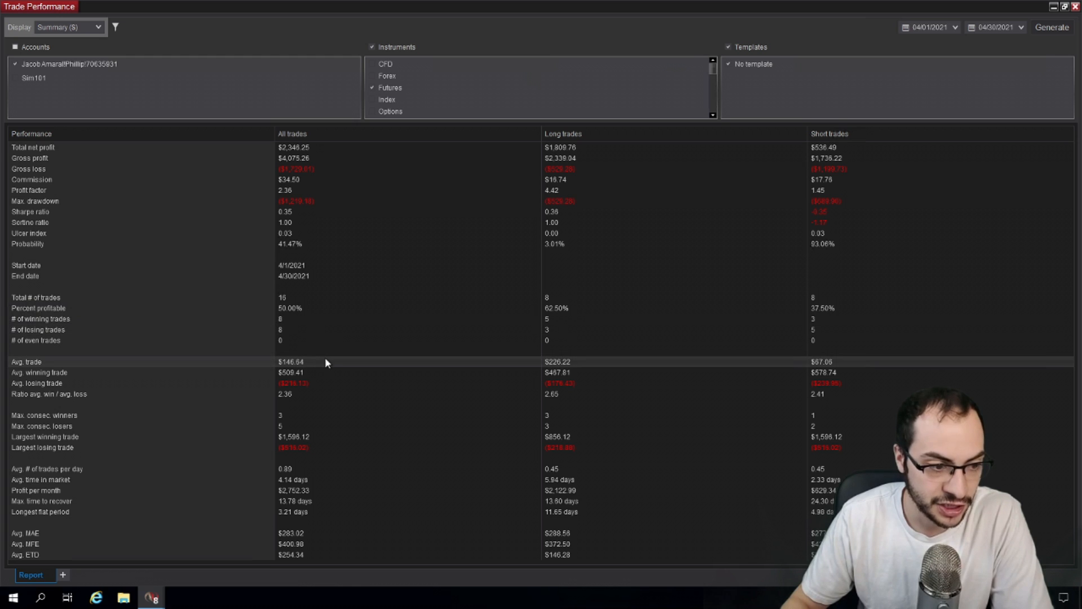
{"action": "mouse_move", "coordinate": [309, 373]}
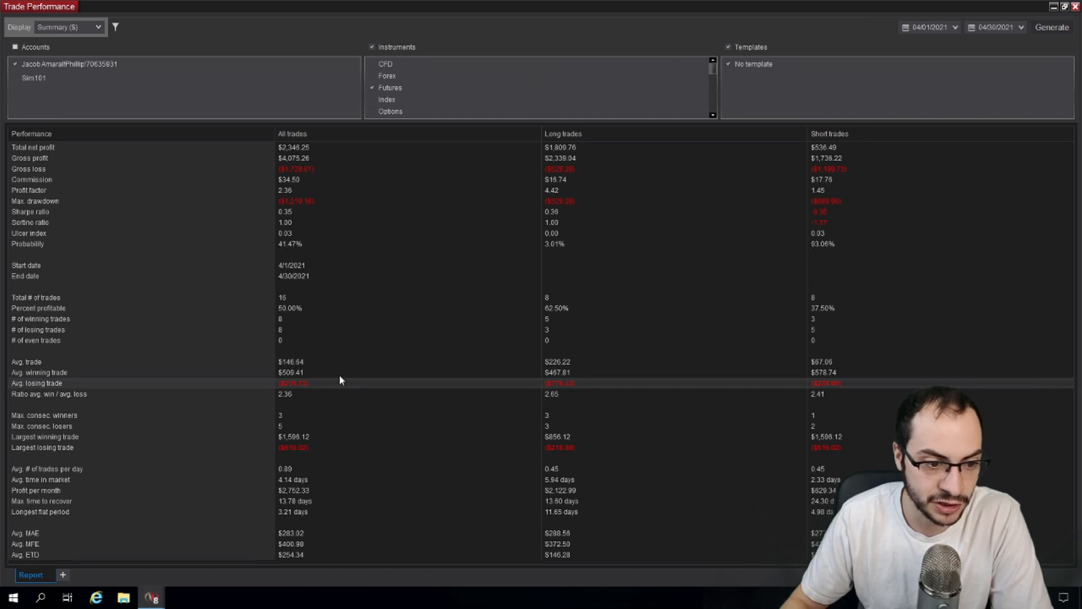
{"action": "mouse_move", "coordinate": [293, 398]}
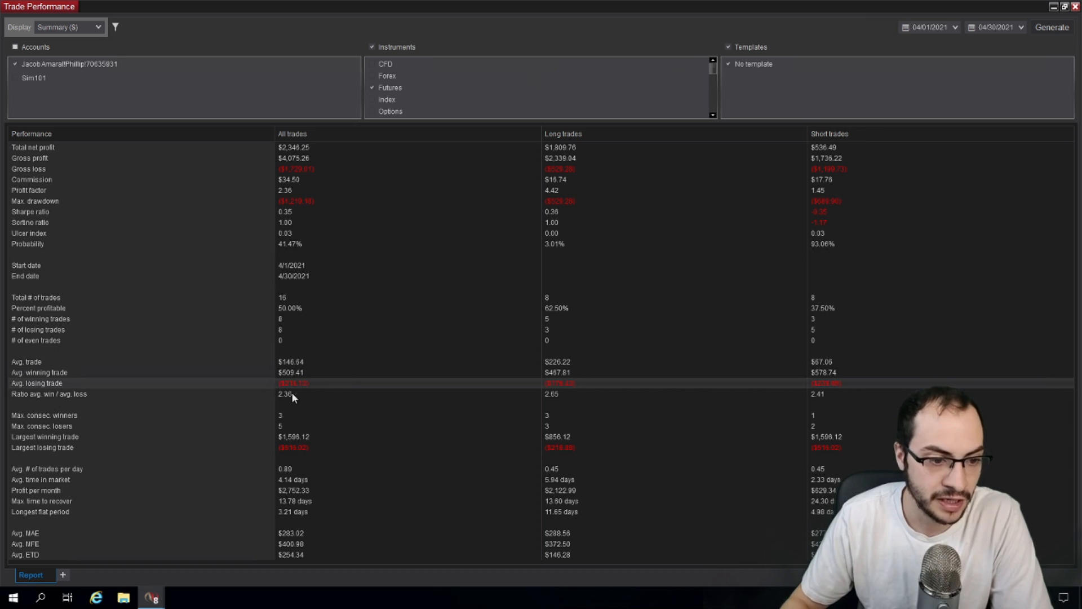
{"action": "mouse_move", "coordinate": [347, 351]}
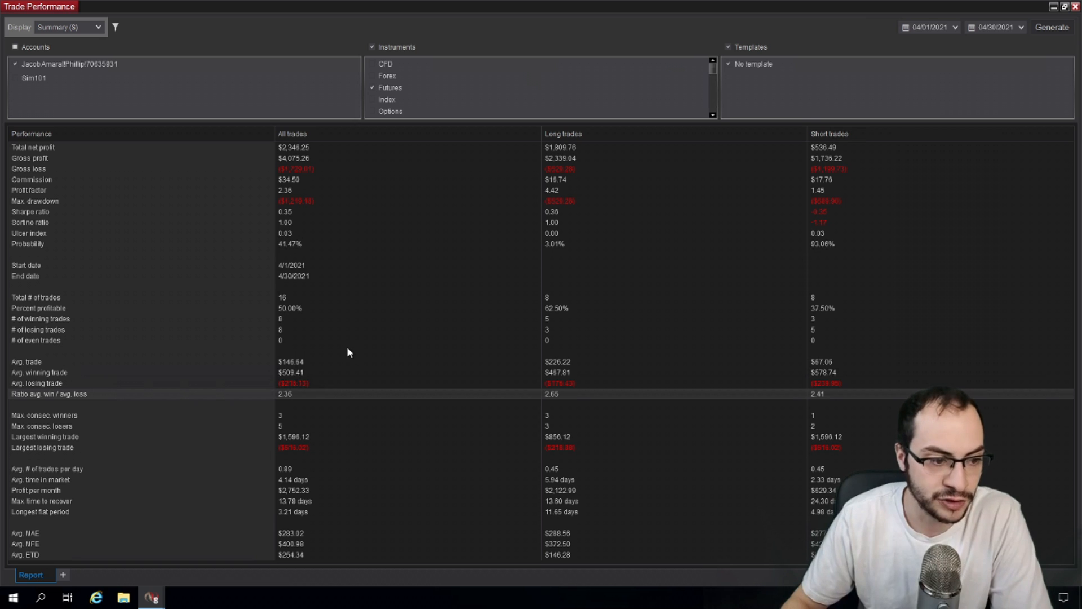
{"action": "mouse_move", "coordinate": [299, 422]}
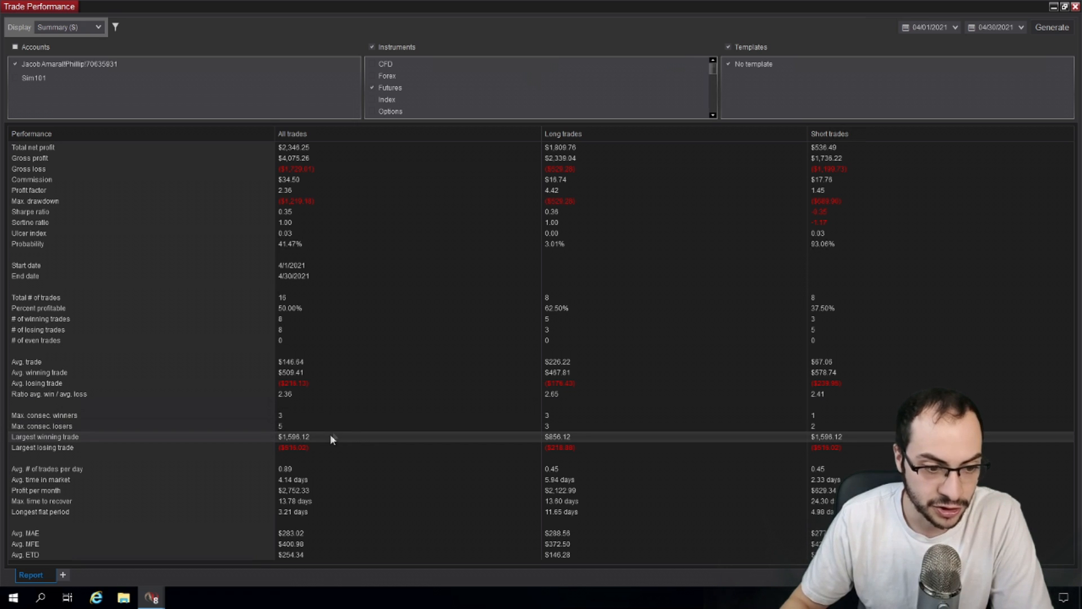
{"action": "mouse_move", "coordinate": [355, 434]}
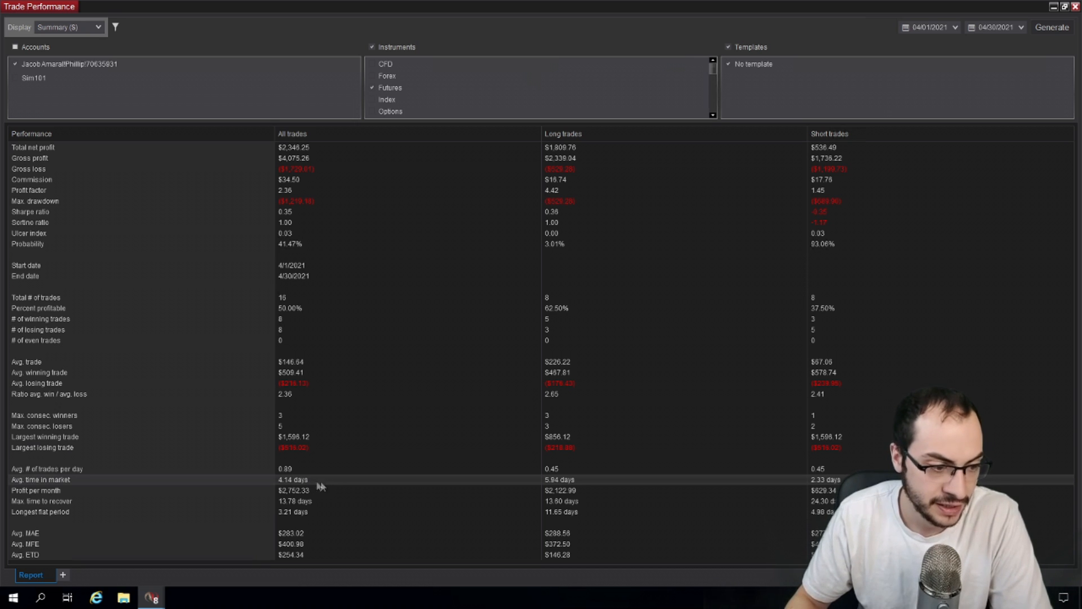
{"action": "mouse_move", "coordinate": [322, 509]}
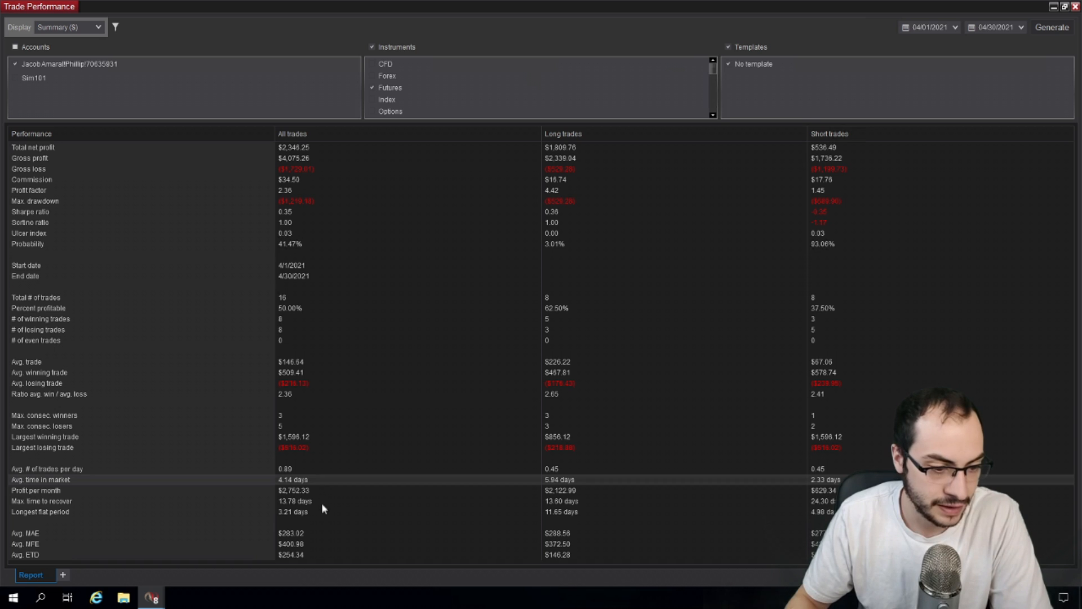
{"action": "mouse_move", "coordinate": [331, 478]}
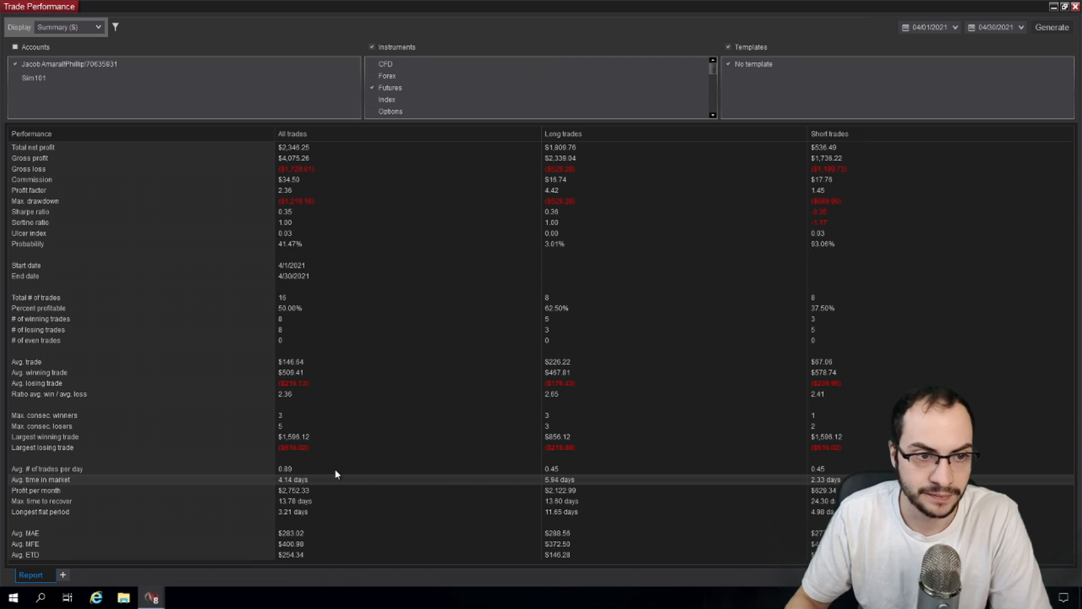
{"action": "left_click", "coordinate": [67, 28]}
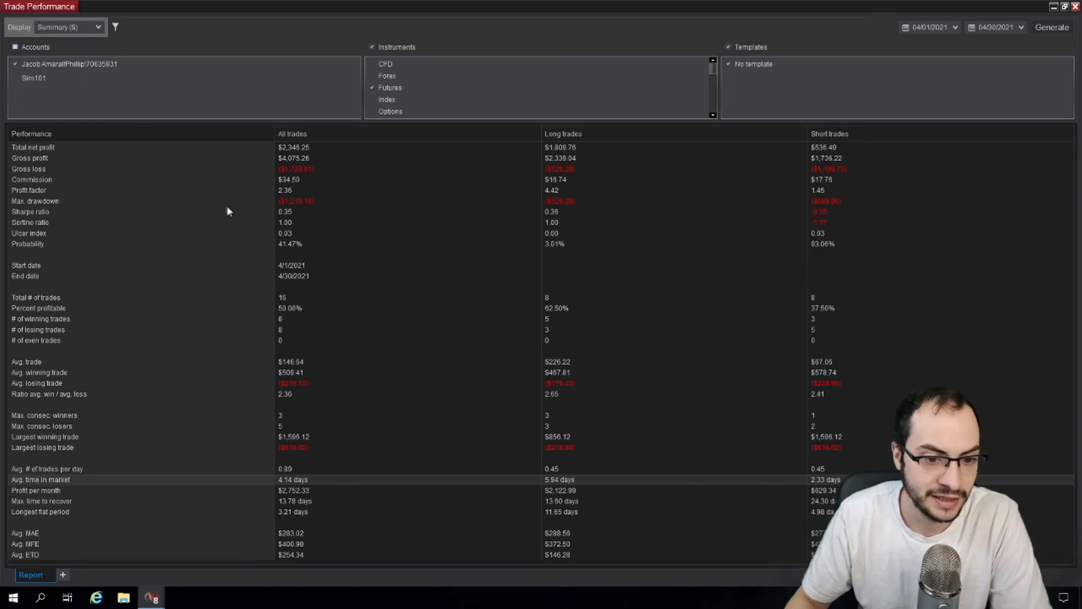
{"action": "left_click", "coordinate": [66, 27]}
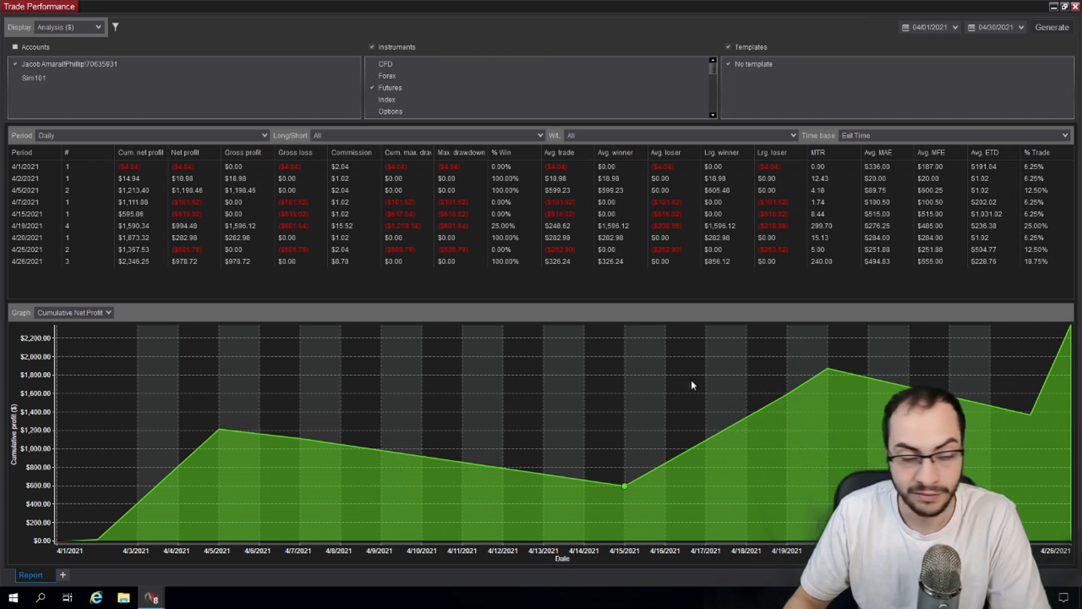
{"action": "mouse_move", "coordinate": [651, 388]}
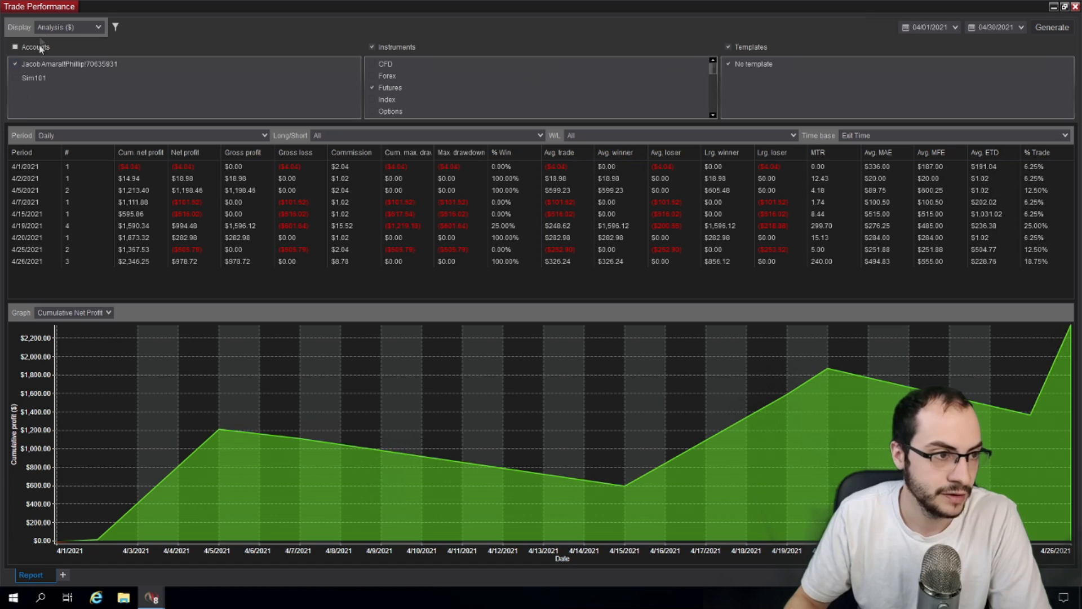
{"action": "left_click", "coordinate": [67, 27]}
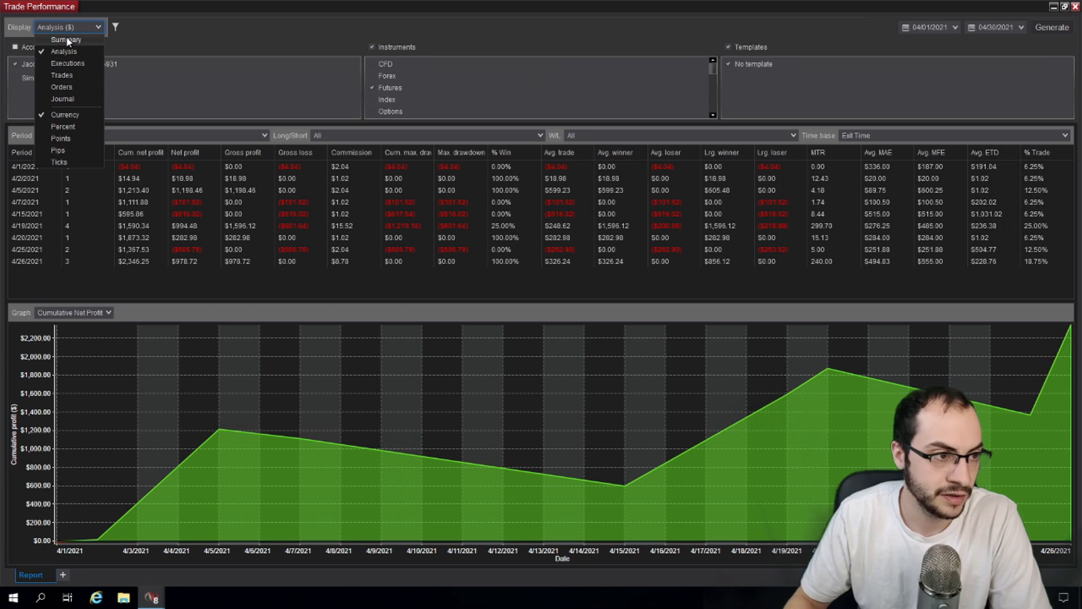
{"action": "left_click", "coordinate": [67, 40]}
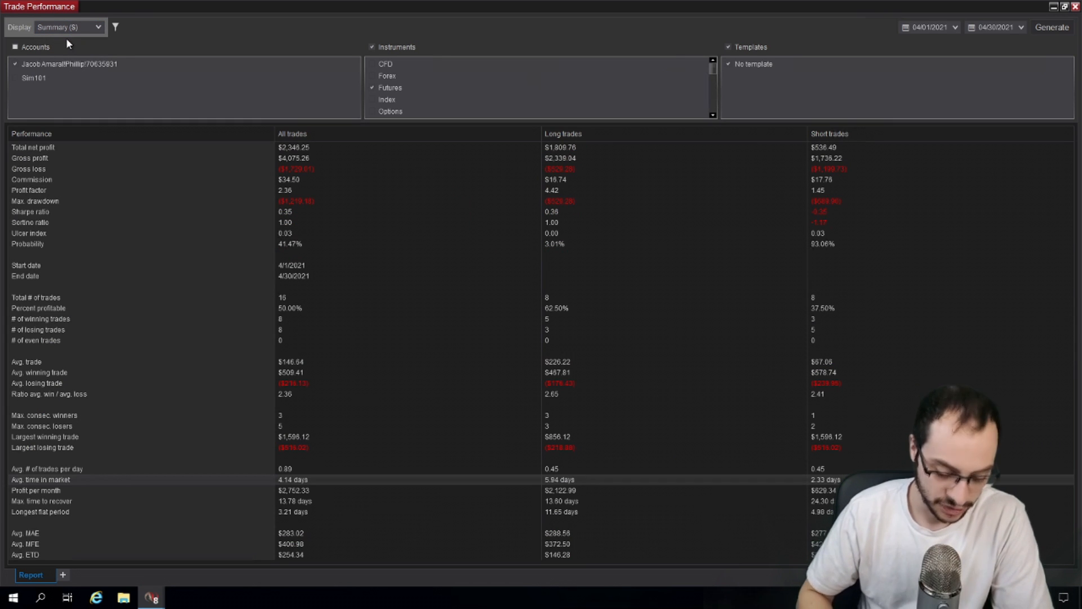